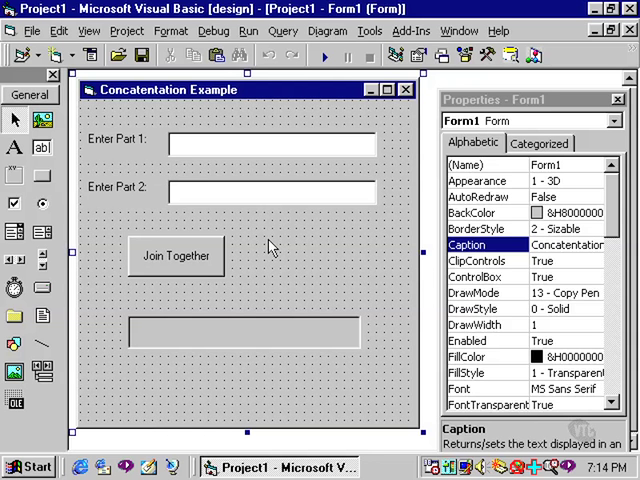
mouse_move(226, 277)
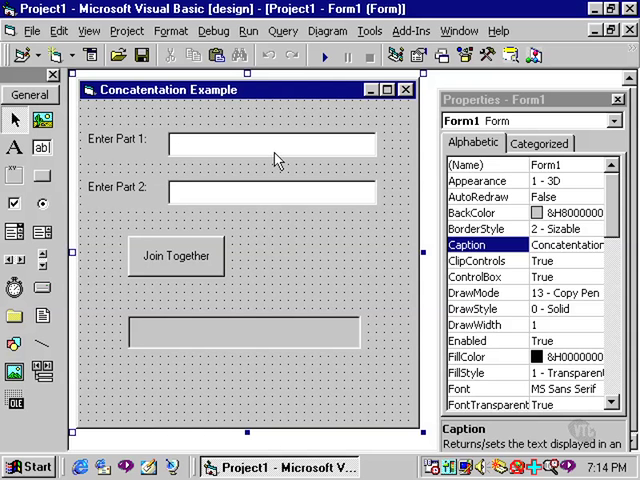
Check the names of txtPart1, txtPart2, the Join Together button and lblMessage
left_click(272, 143)
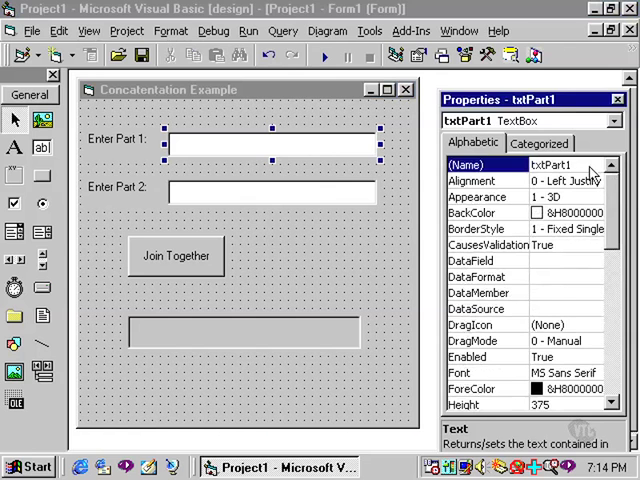
left_click(271, 190)
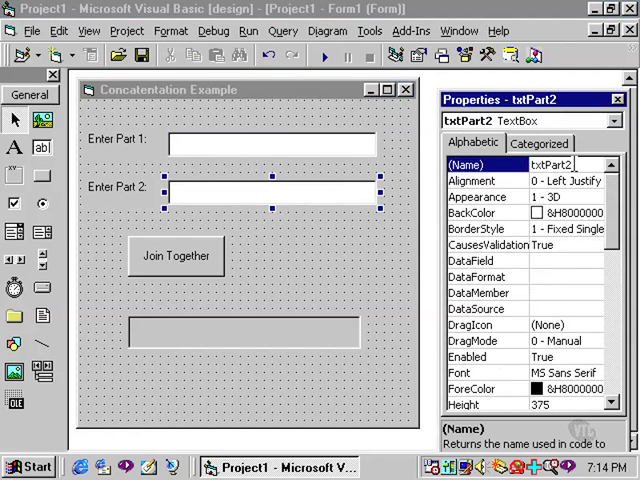
left_click(176, 256)
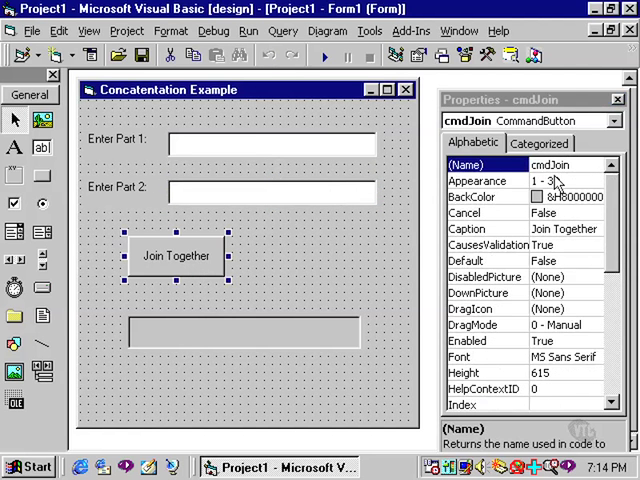
left_click(245, 332)
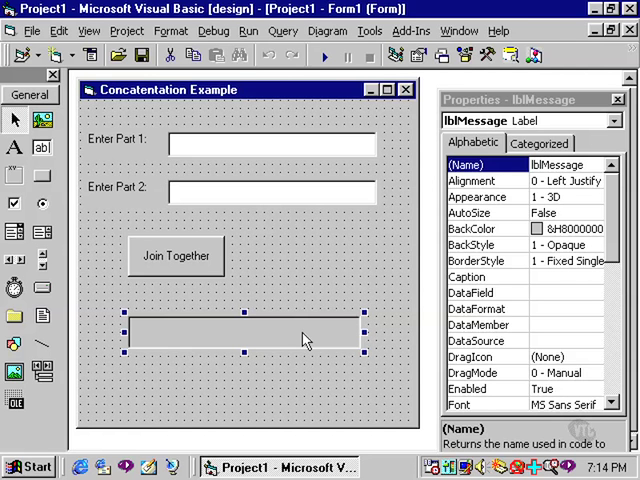
left_click(176, 256)
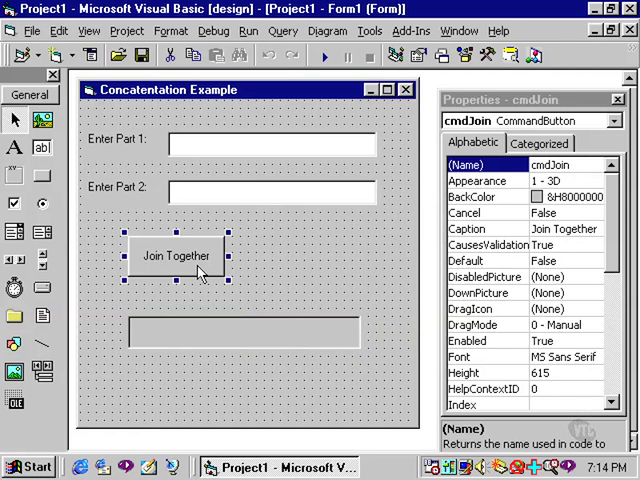
In cmdJoin_Click, begin the statement lblMessage.Caption = txtPart1.Text
double_click(175, 253)
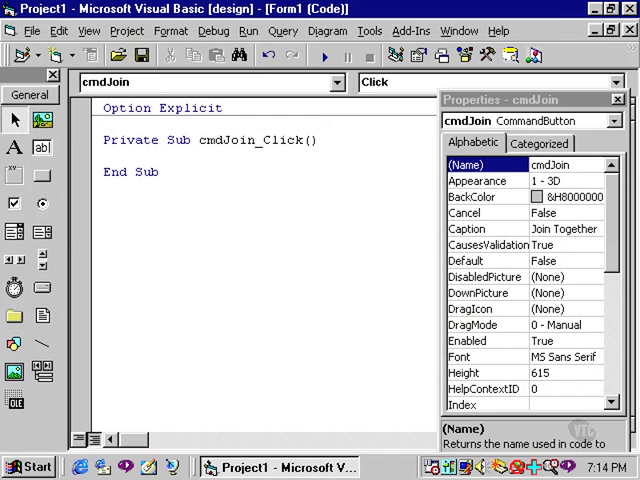
type("lblMe")
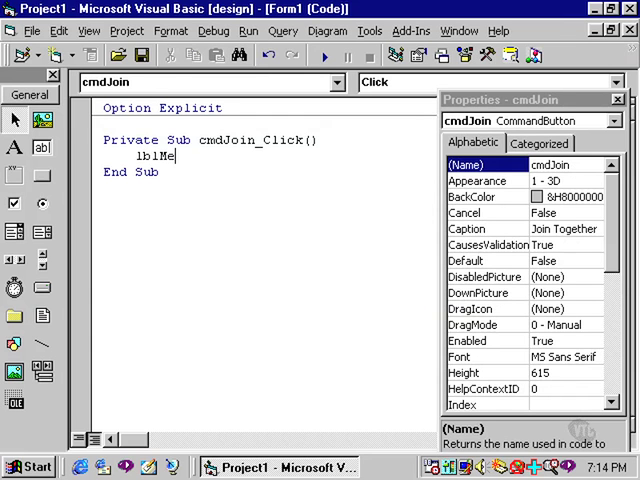
type("ssage")
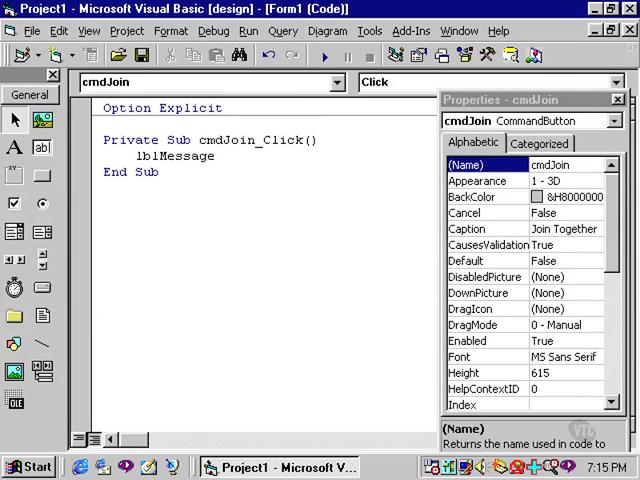
type(".Caption")
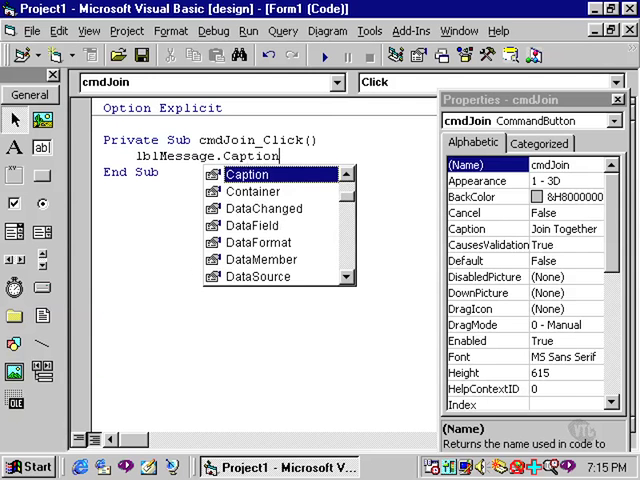
type("=")
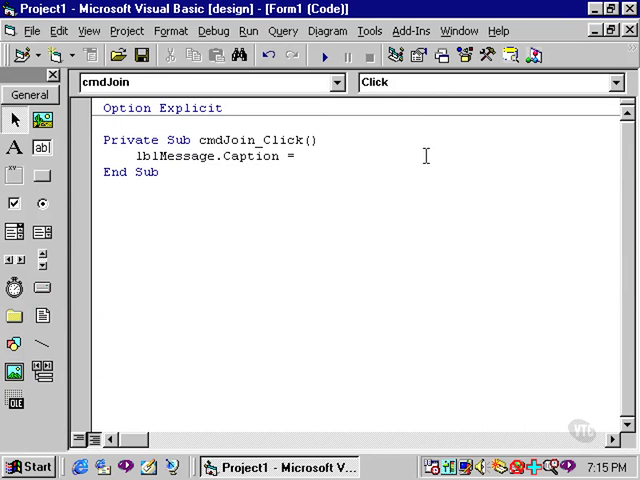
type("txt")
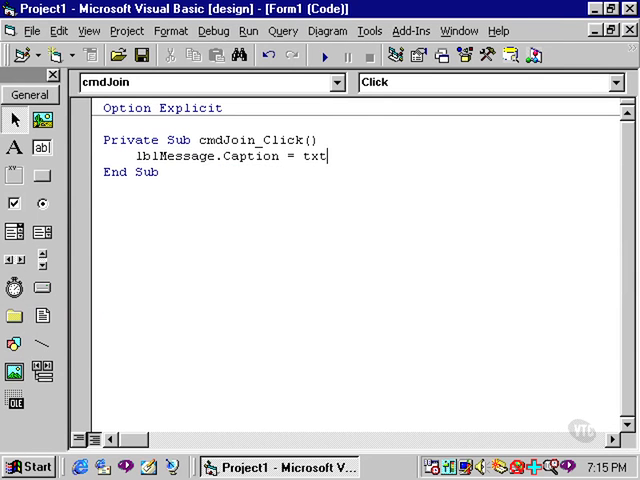
type("Part1.Text")
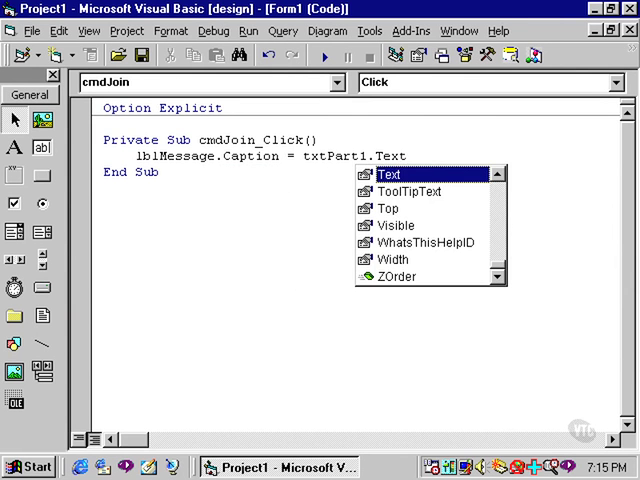
key("Escape")
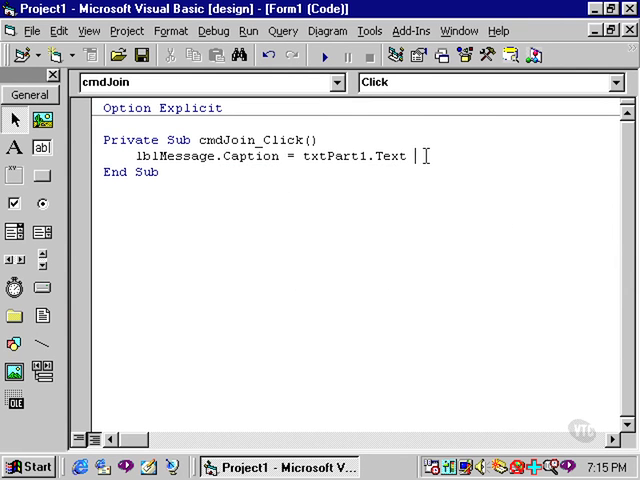
Append & txtPart2.Text to complete the caption expression
type("&")
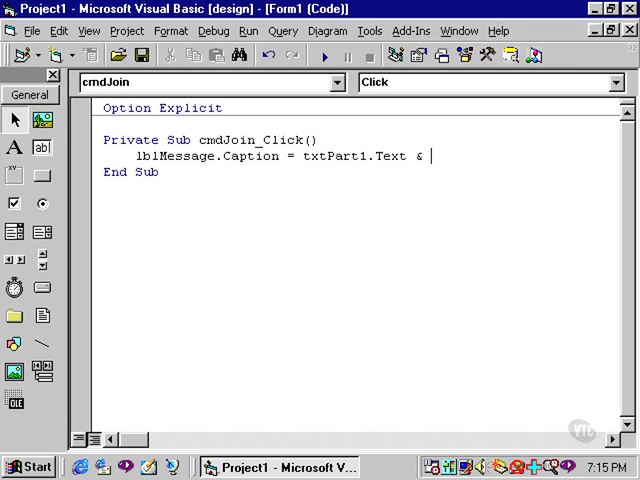
type("txt")
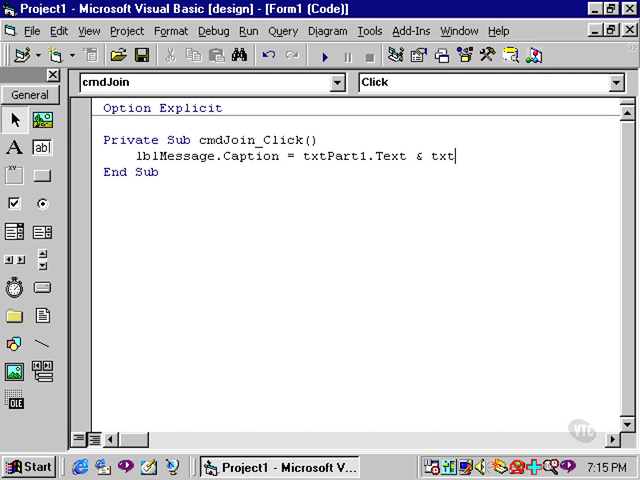
type("Part")
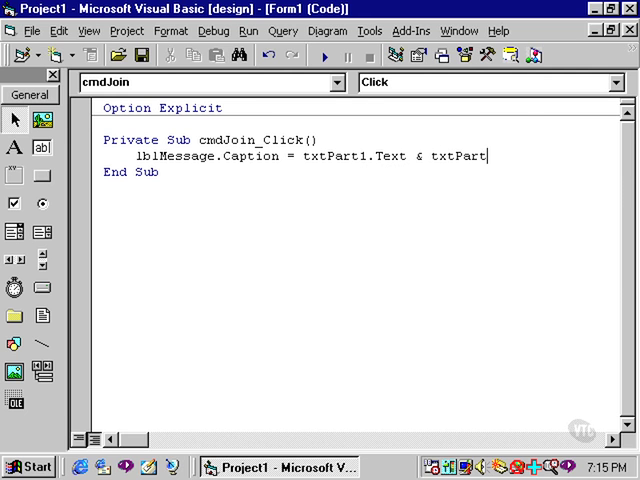
type("2.Text")
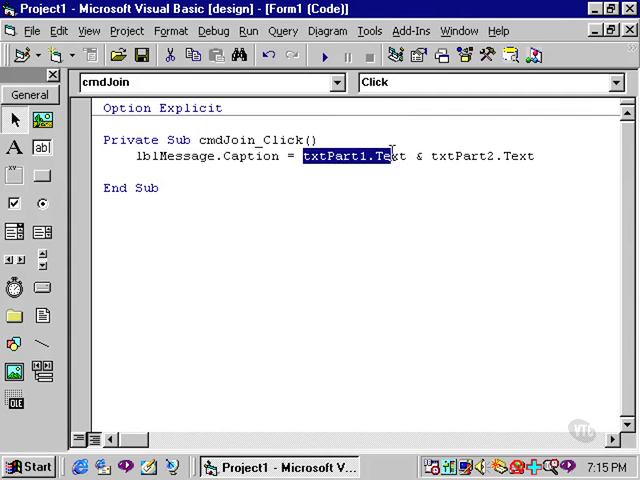
left_click(417, 156)
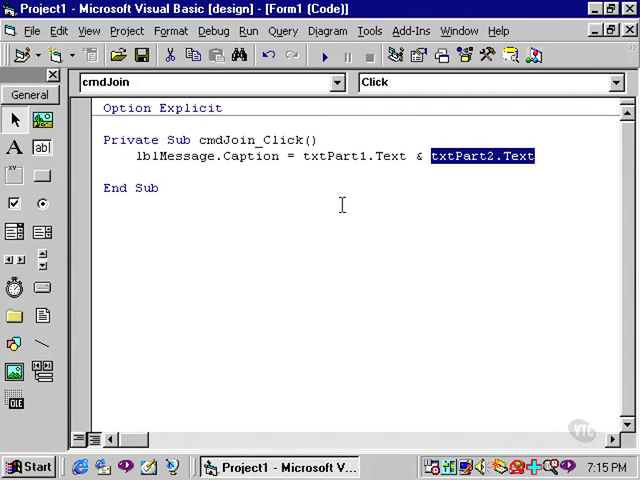
mouse_move(323, 56)
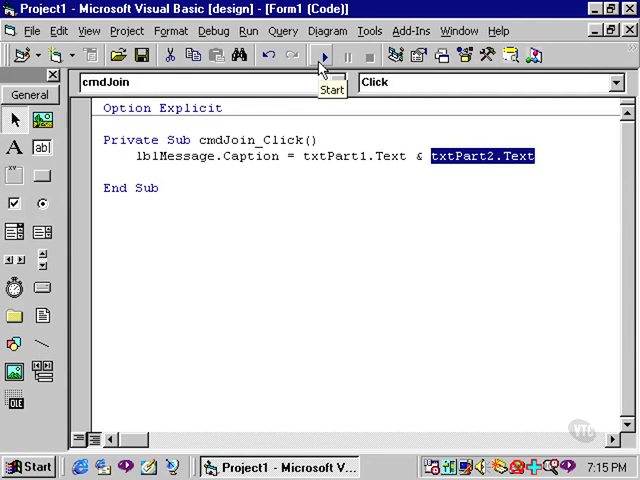
Run the form, join 'Visual Basic' and 'is really neat!', then add a trailing space and rejoin
left_click(322, 55)
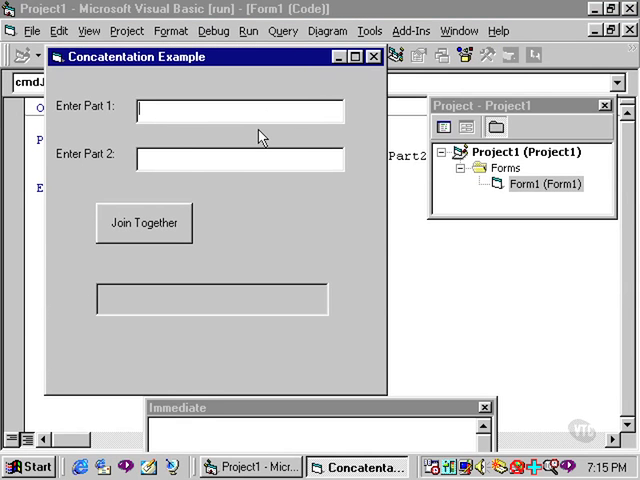
type("Visual Basic")
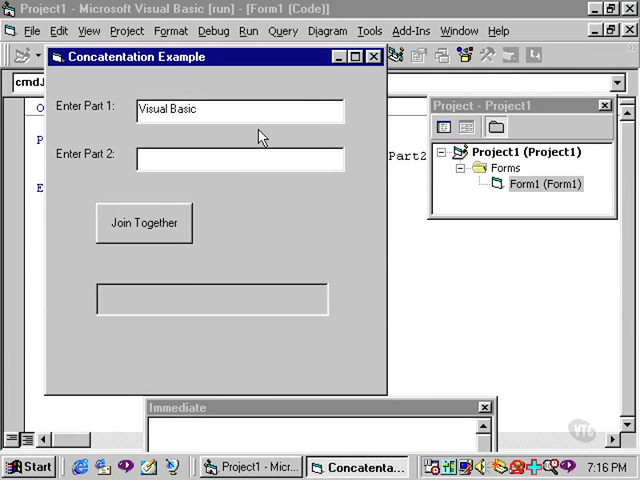
type("is")
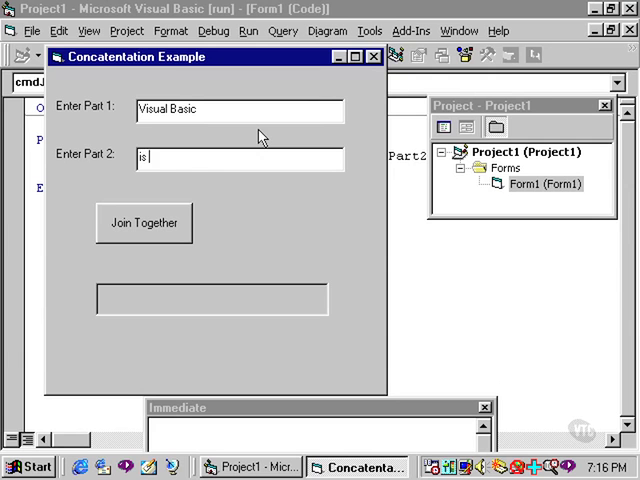
type("really neat!")
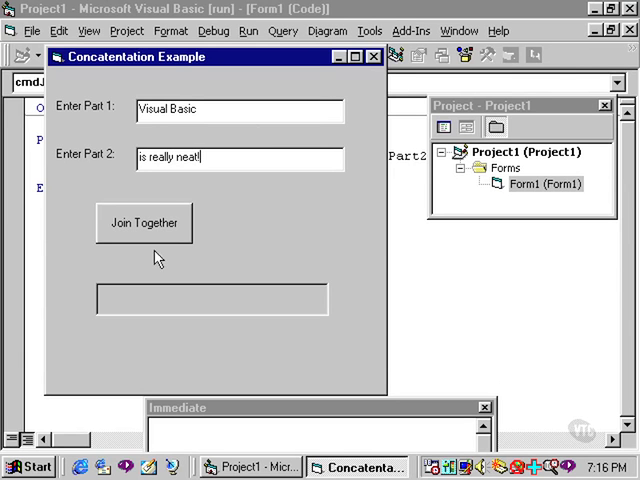
left_click(143, 222)
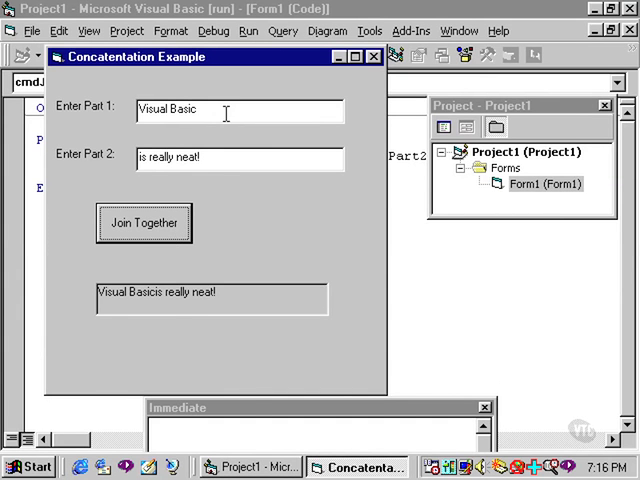
mouse_move(157, 310)
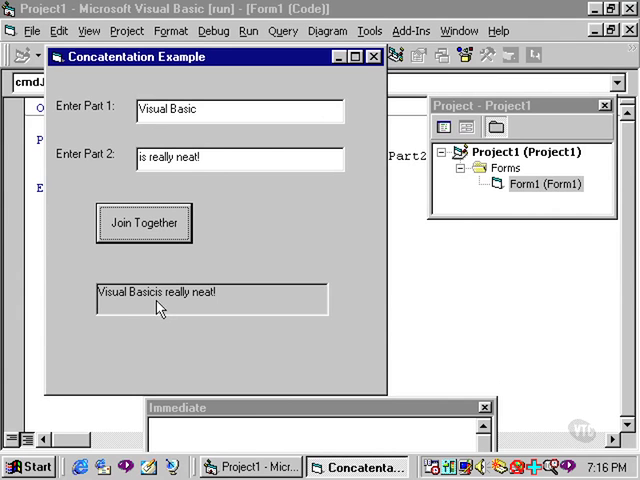
mouse_move(175, 311)
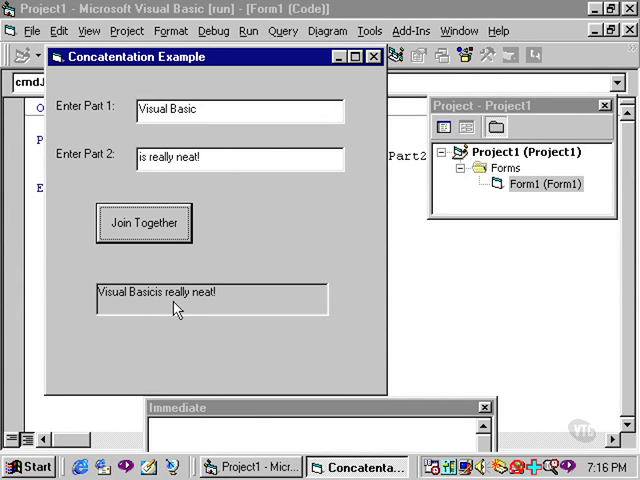
mouse_move(157, 306)
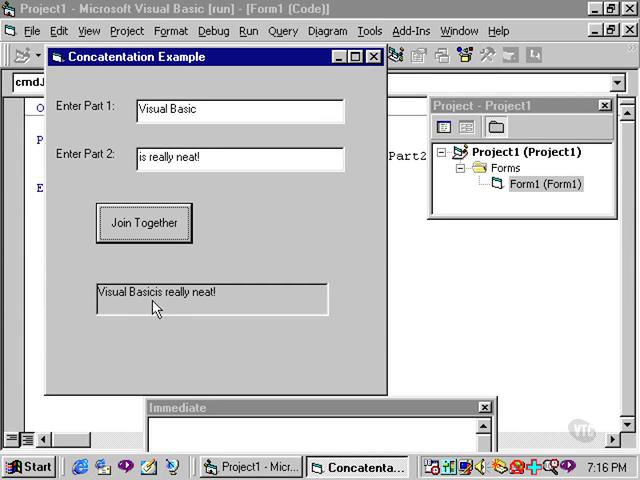
mouse_move(163, 308)
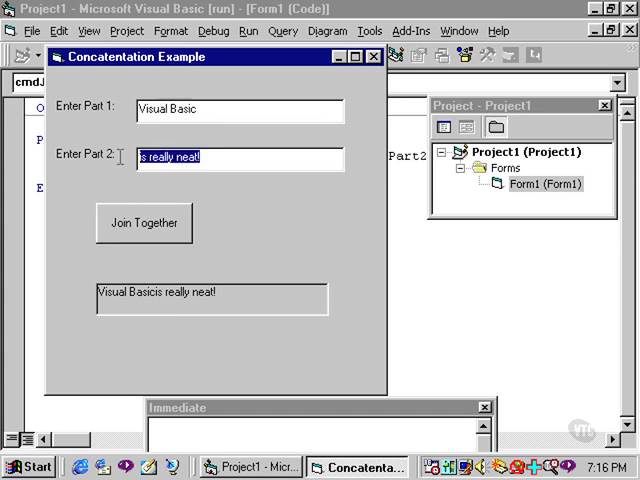
mouse_move(228, 243)
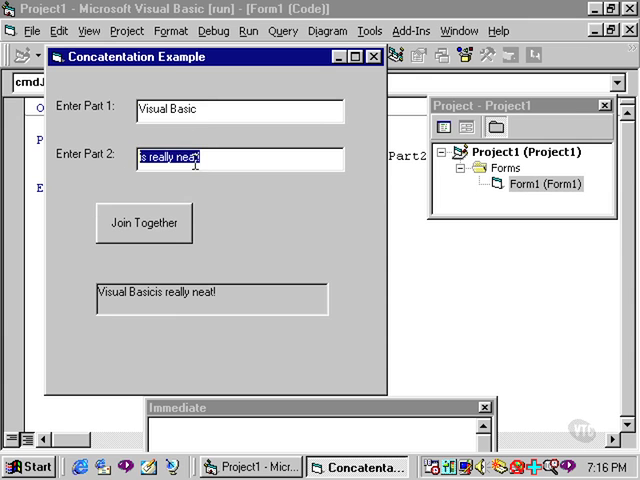
left_click(224, 112)
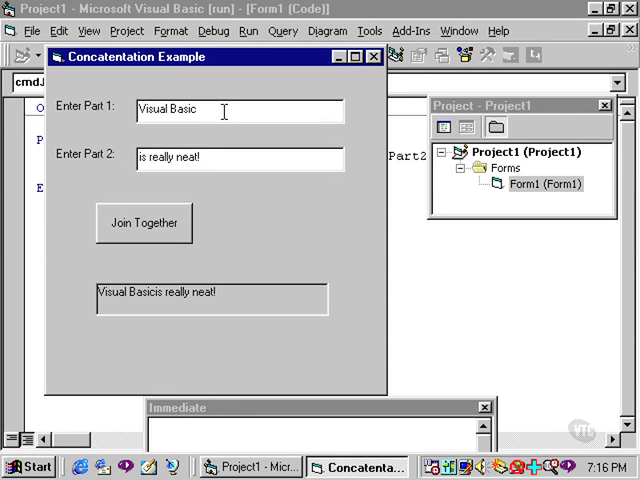
left_click(143, 222)
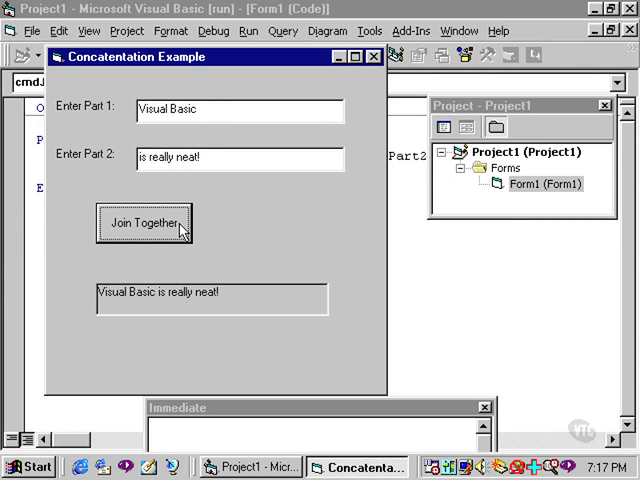
mouse_move(175, 311)
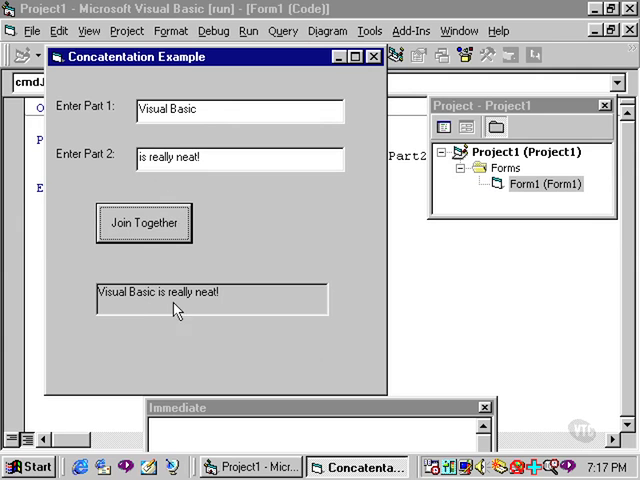
mouse_move(159, 310)
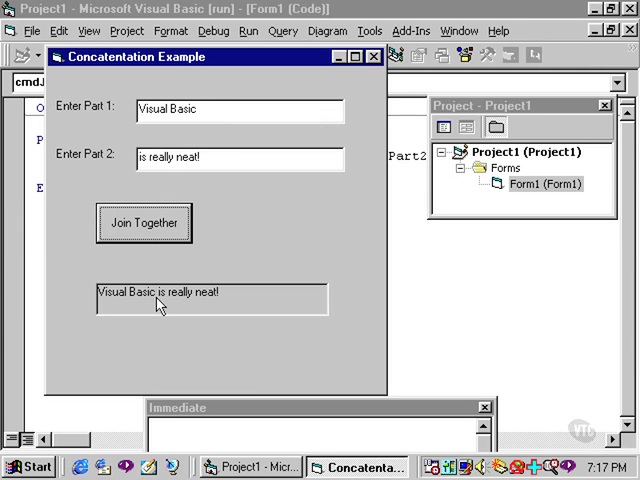
mouse_move(215, 148)
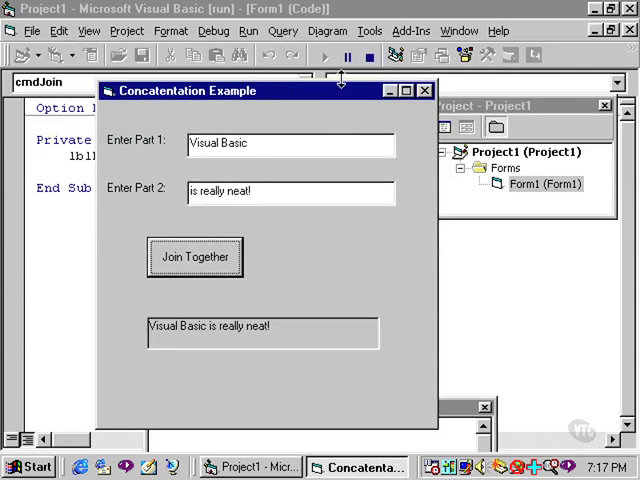
End the run and insert " " & before txtPart2.Text in cmdJoin_Click
left_click(352, 55)
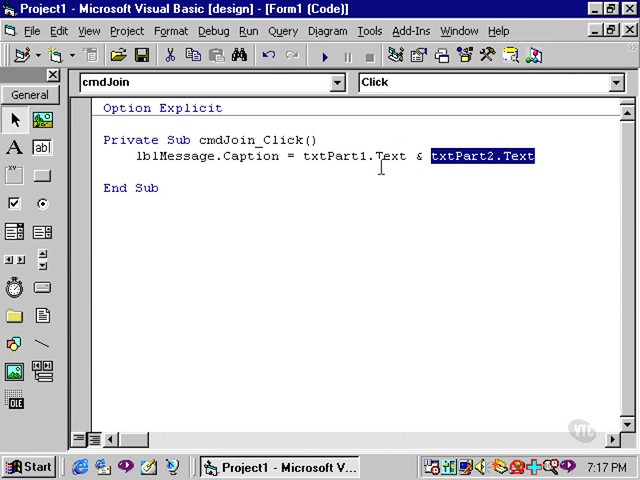
left_click(430, 156)
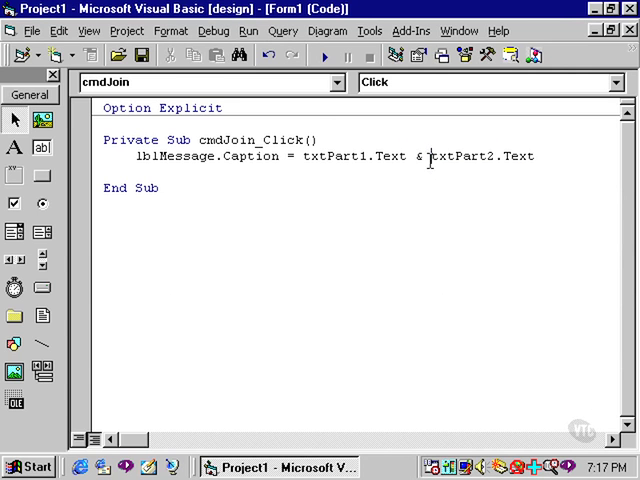
mouse_move(451, 208)
type("\" \" ")
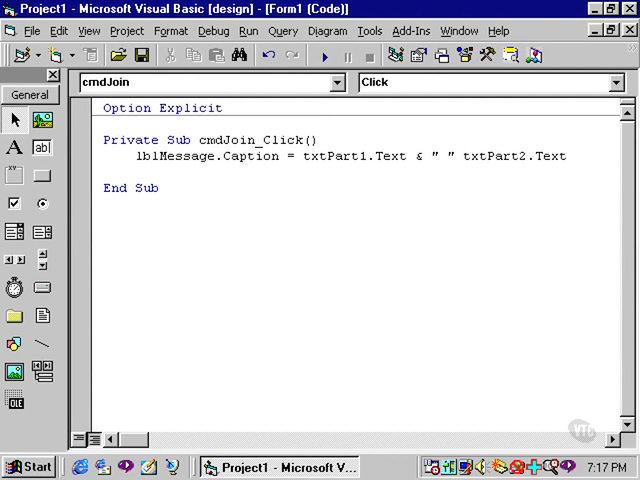
type("&")
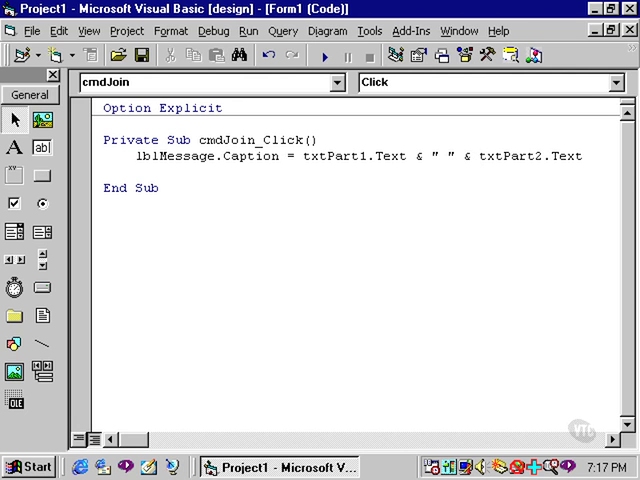
double_click(328, 156)
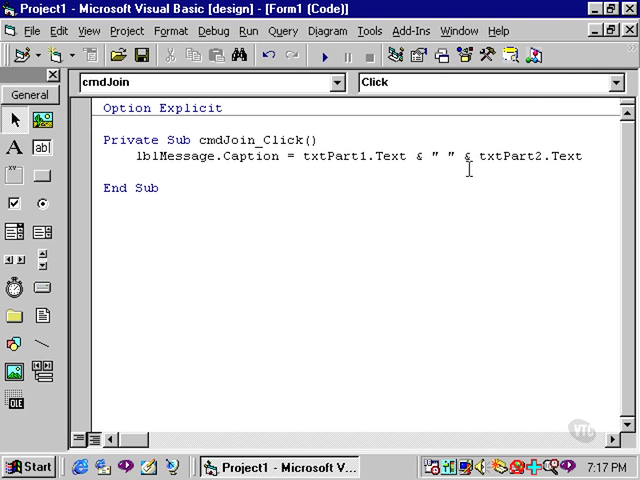
left_click(322, 57)
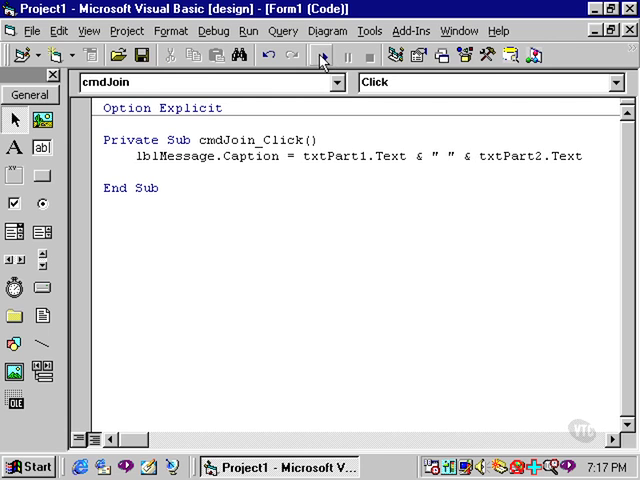
Run the form, join 'Visual Basic' and 'is really fun!' with the space, then end the run
left_click(323, 57)
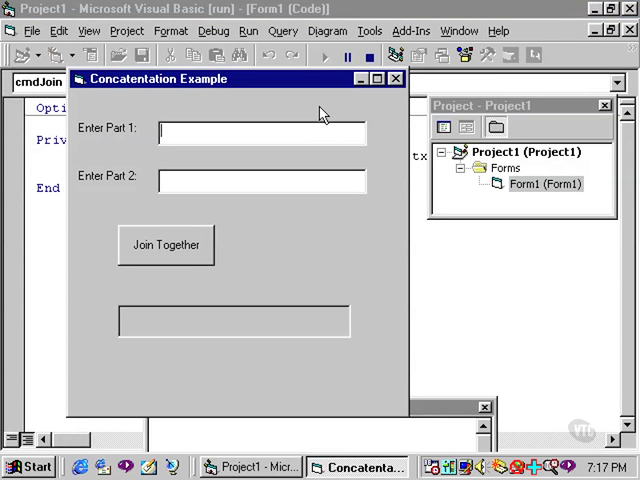
type("Visual Ba")
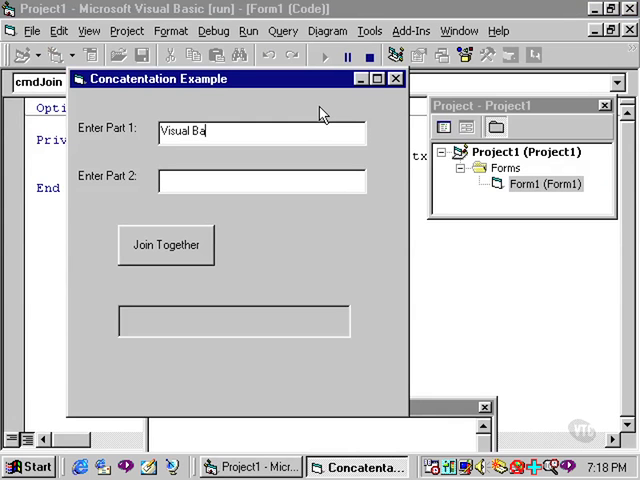
type("sic")
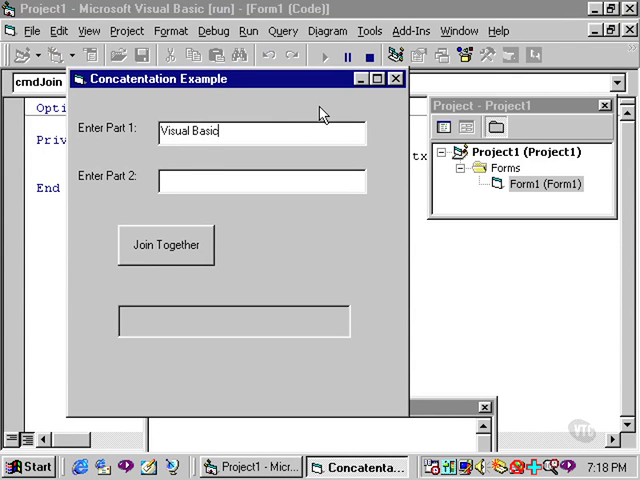
type("is")
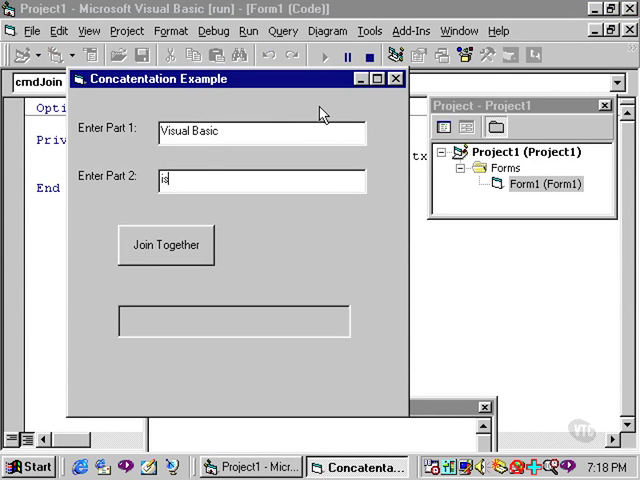
type("really fun!")
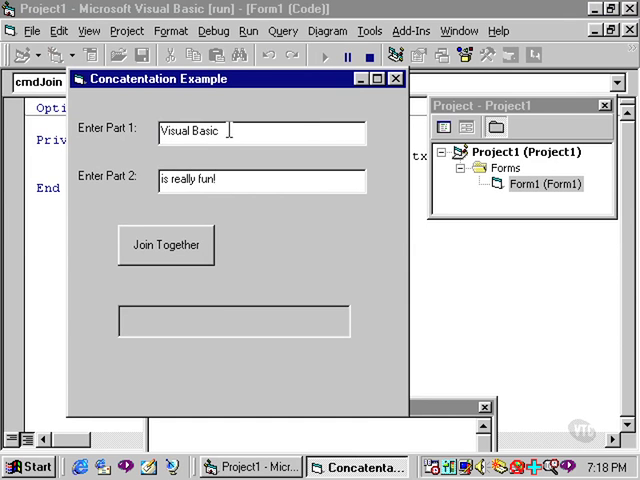
left_click(166, 245)
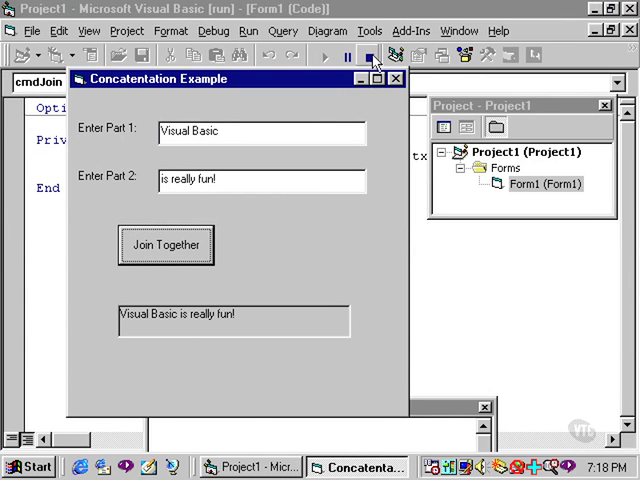
left_click(357, 55)
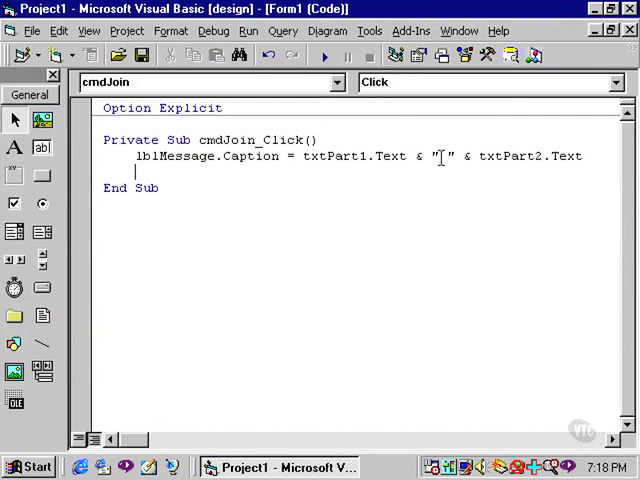
Replace " " & txtPart2.Text with the literal " is really, really fun"
left_click_drag(440, 156, 581, 156)
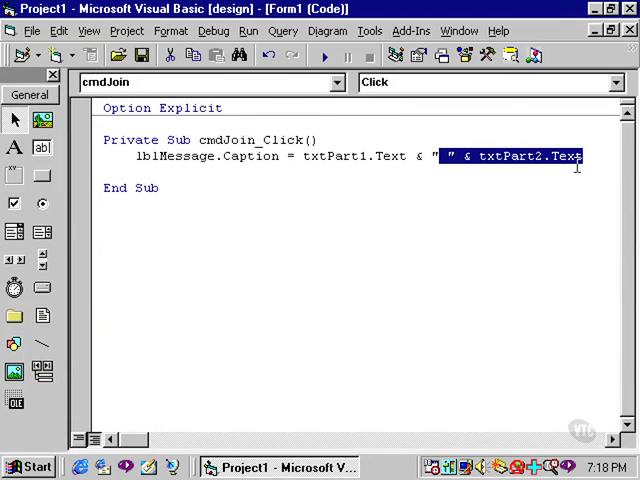
mouse_move(530, 231)
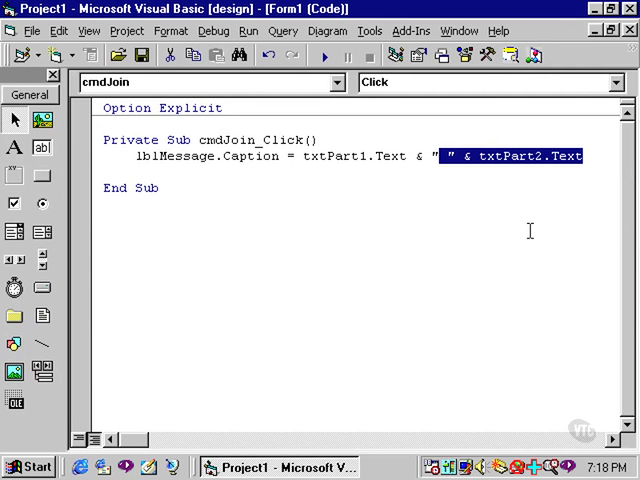
key("Delete")
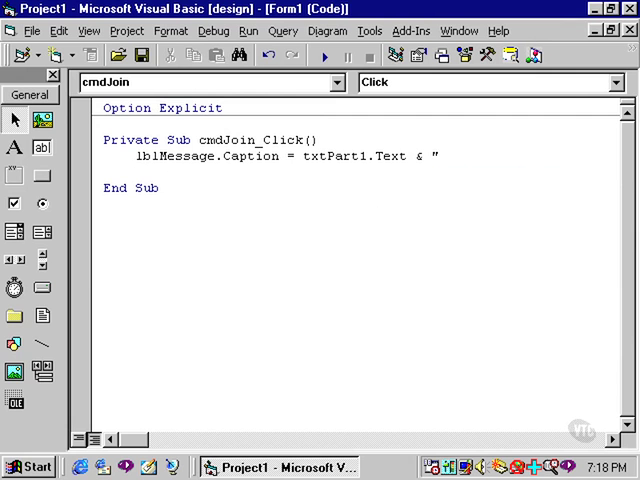
type("is")
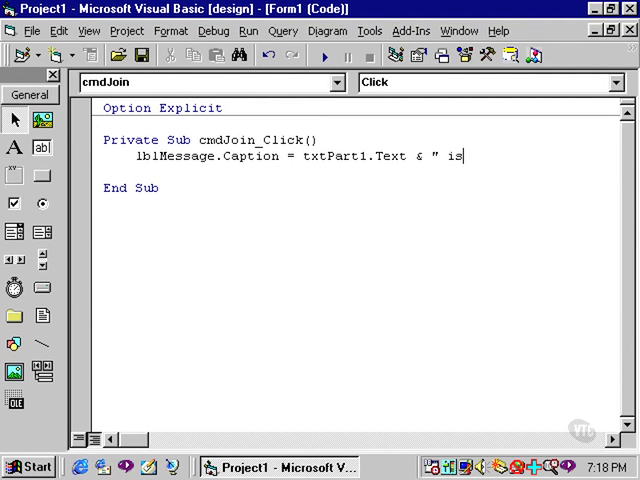
type("really")
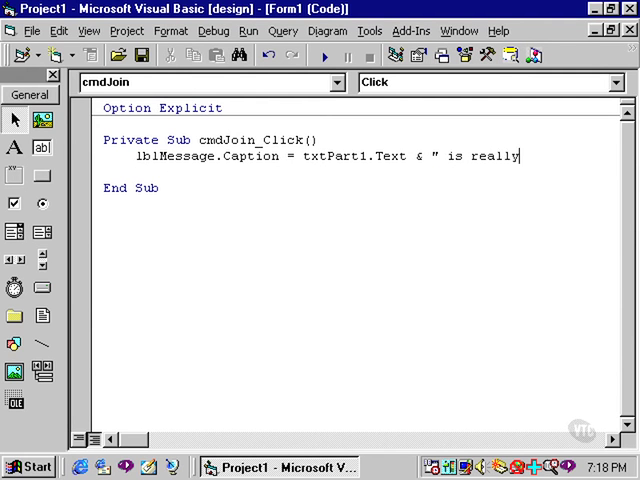
type(", really fun\"")
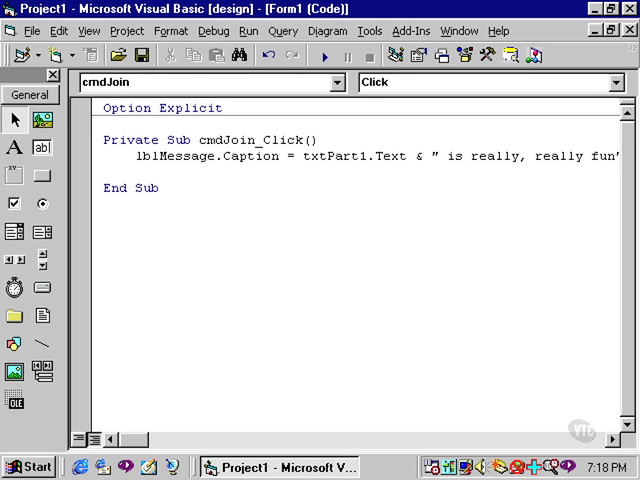
left_click(323, 60)
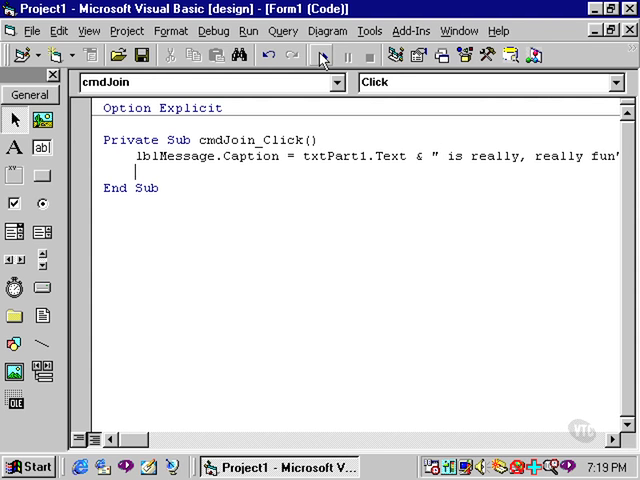
mouse_move(322, 56)
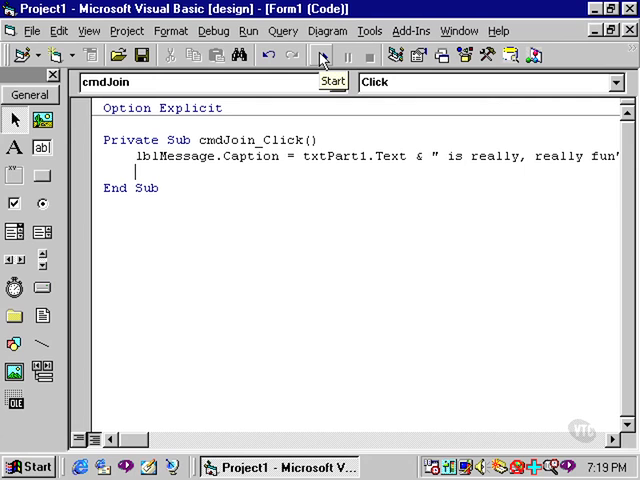
Run the form with 'VB' and 'is pretty neat!' and join them, showing 'VB is really, really fun'
left_click(322, 55)
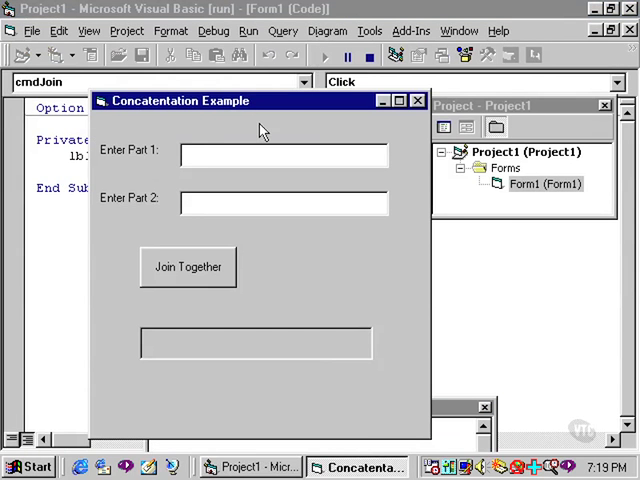
type("V")
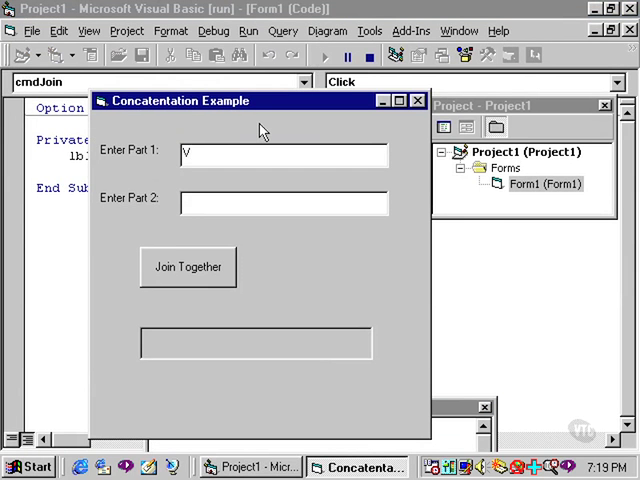
type("B")
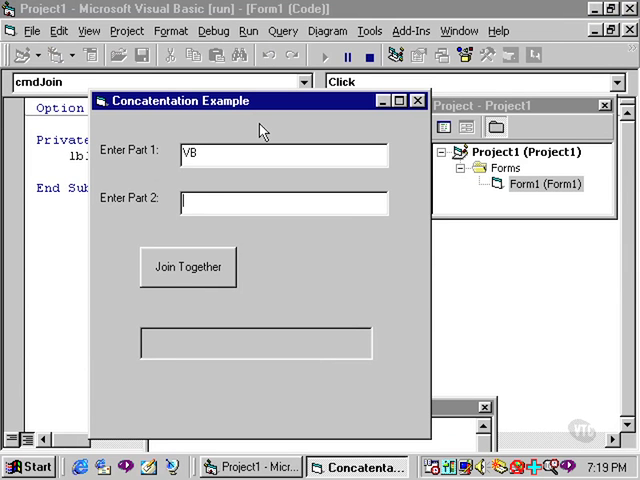
type("is")
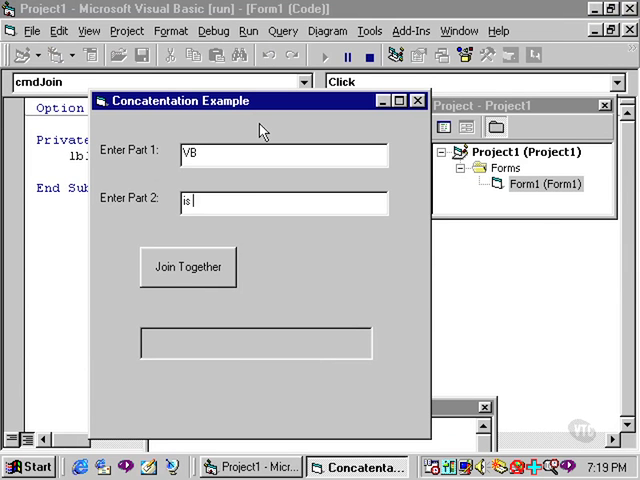
type("pretty n")
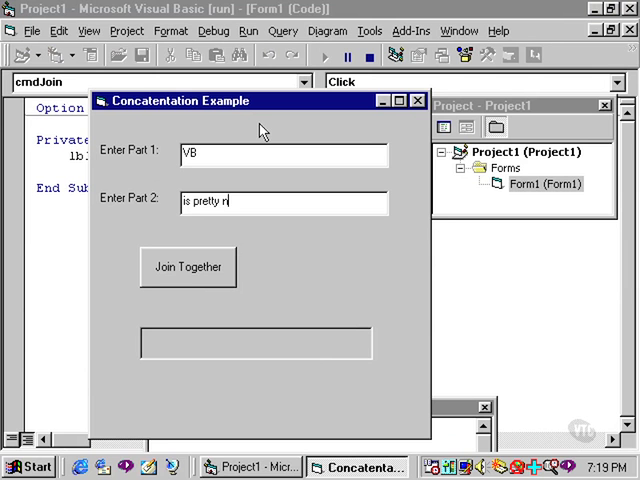
type("eat!!!!")
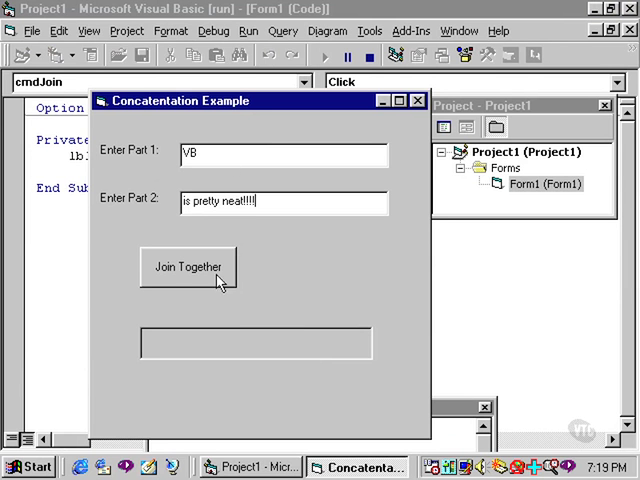
left_click(188, 267)
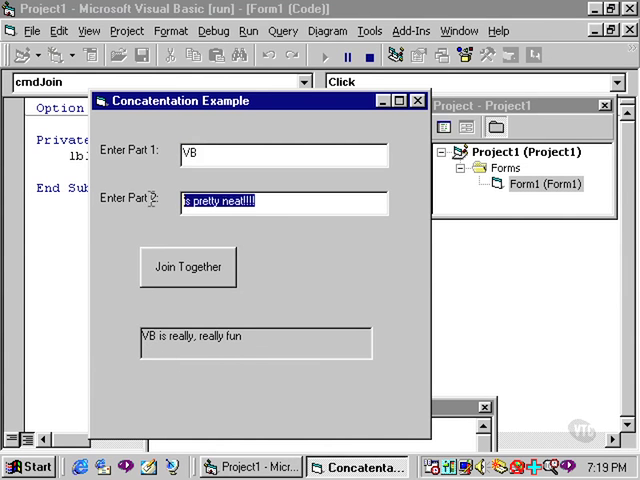
mouse_move(265, 258)
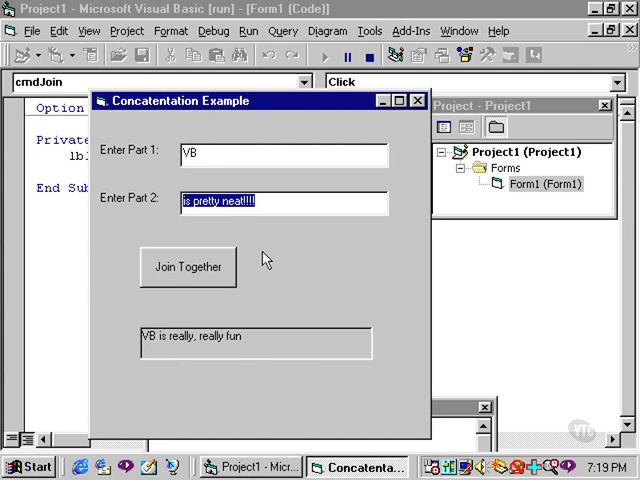
mouse_move(200, 339)
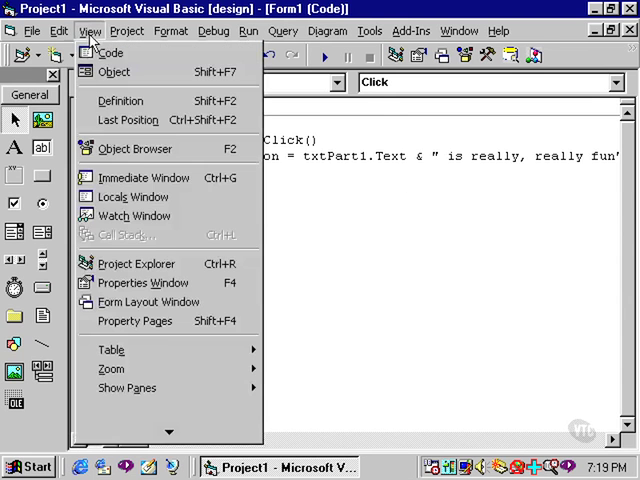
Switch to the form layout, select txtPart1 and txtPart2, and open cmdJoin_Click code
left_click(113, 71)
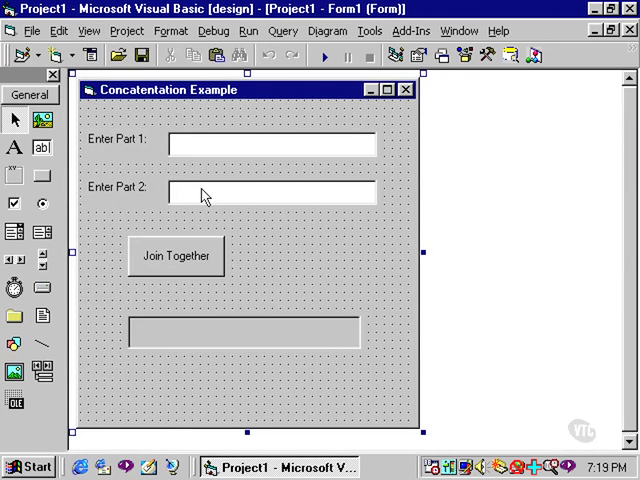
mouse_move(232, 150)
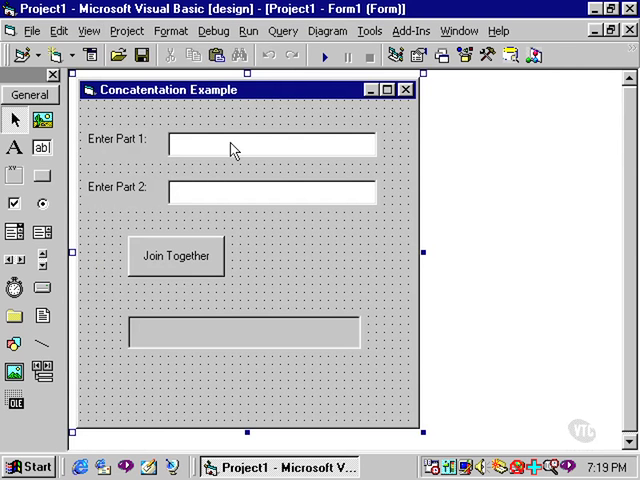
left_click(270, 147)
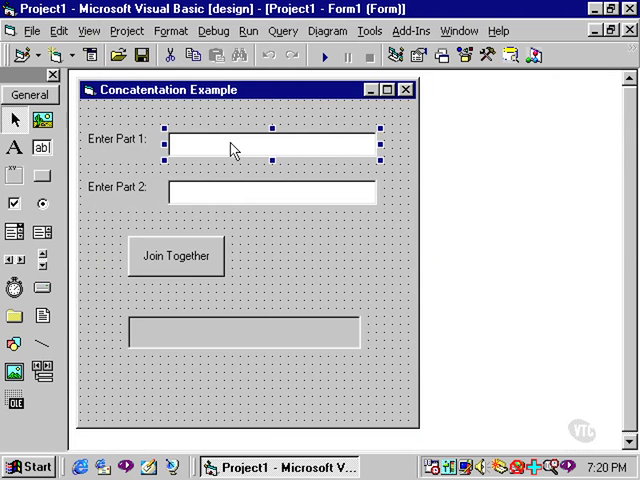
left_click(271, 190)
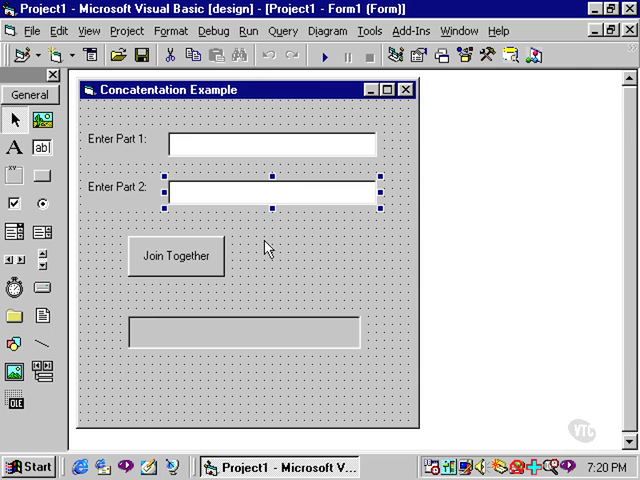
mouse_move(184, 277)
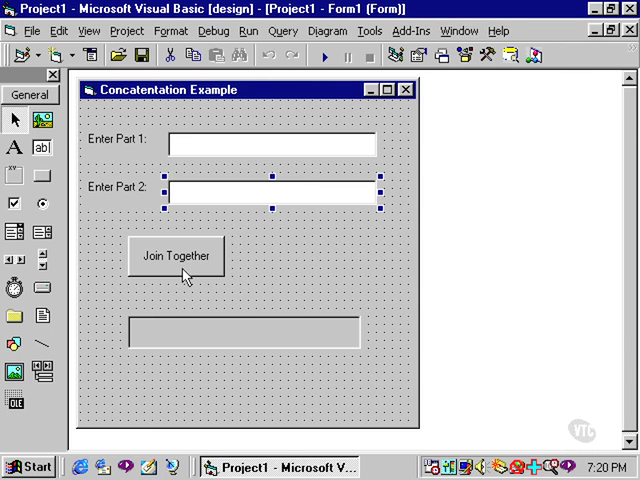
double_click(175, 256)
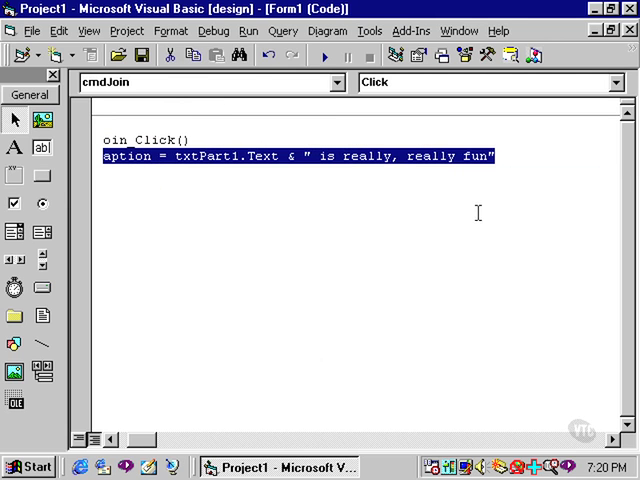
mouse_move(492, 202)
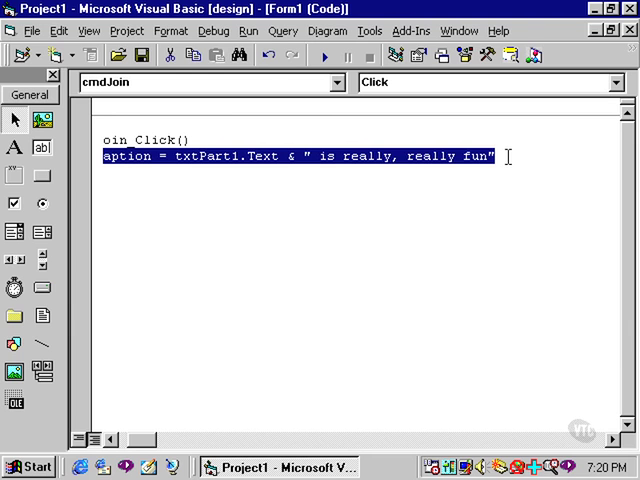
mouse_move(123, 411)
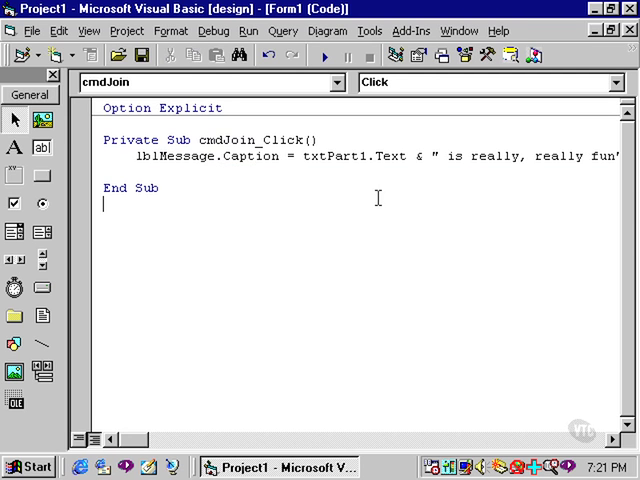
mouse_move(434, 151)
type("_")
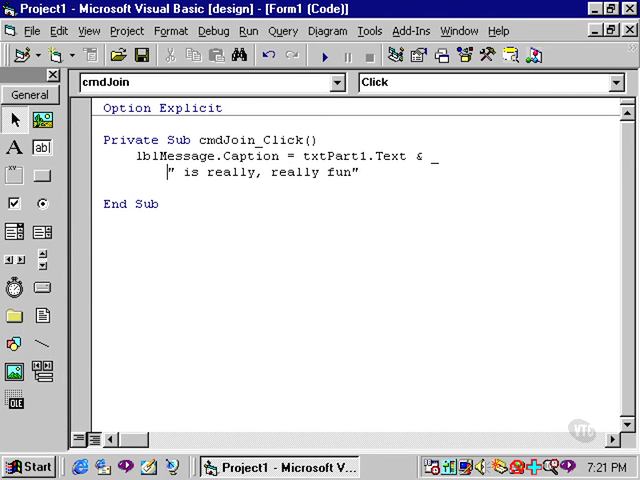
Commit the statement split with a space-underscore continuation before " is really, really fun"
left_click(168, 172)
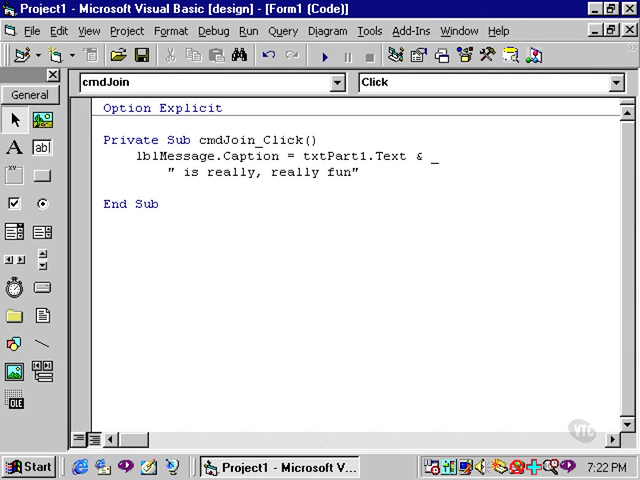
Add a continued third line with a phrase starting " and is po..."
left_click(372, 173)
type(" _")
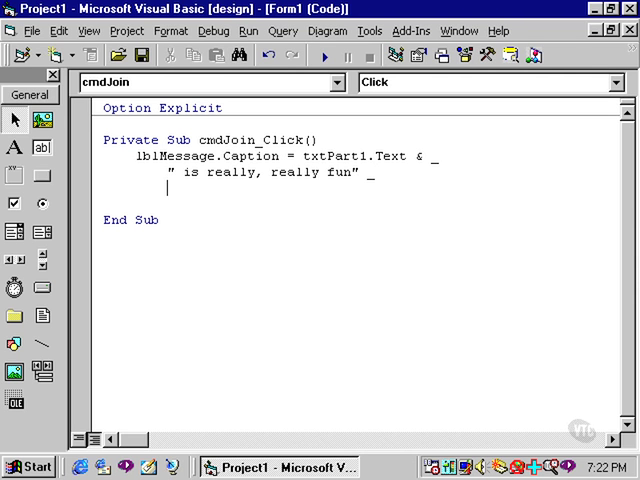
type("\" and")
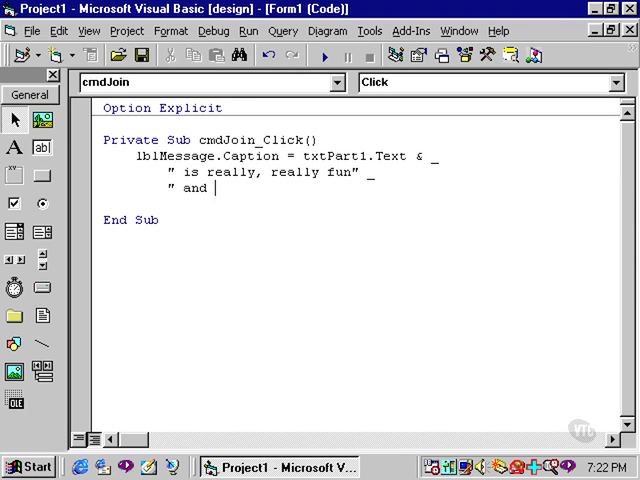
type("is po")
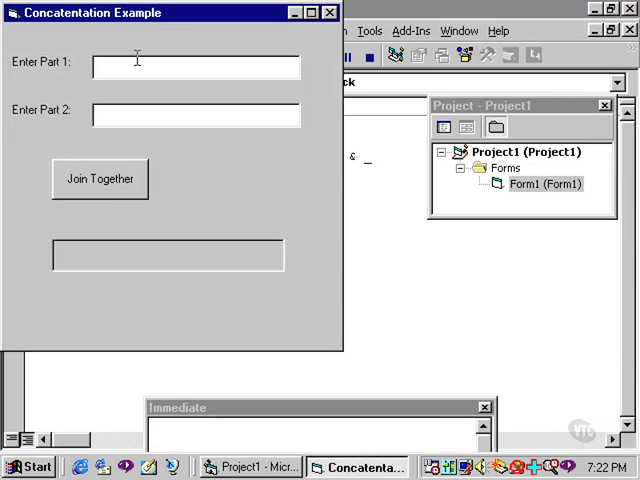
Enter VB as part 1 and join to show 'VB is really, really fun and is powerful'
type("VB")
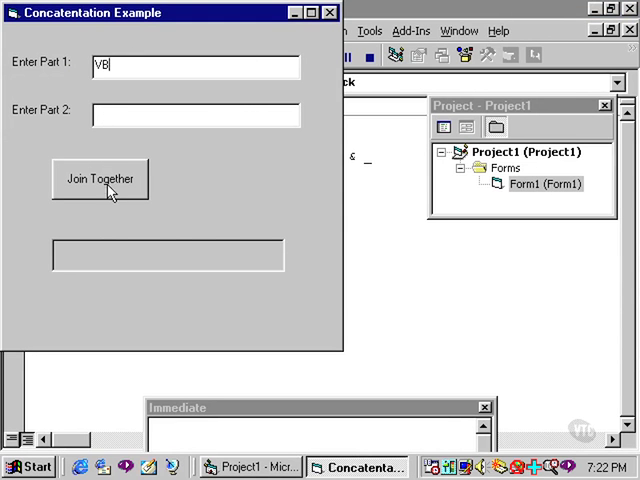
left_click(99, 179)
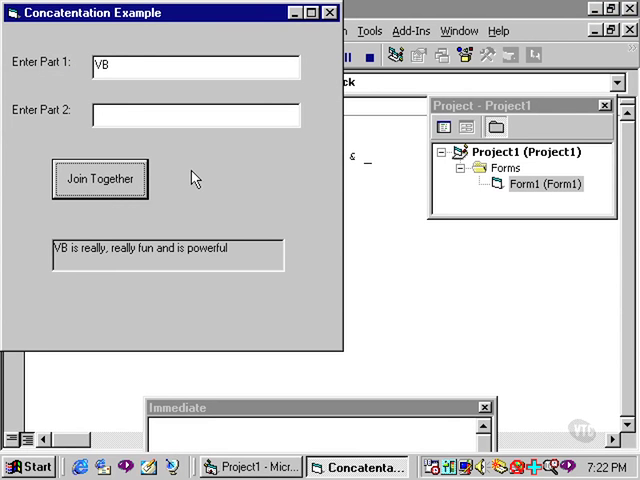
mouse_move(63, 267)
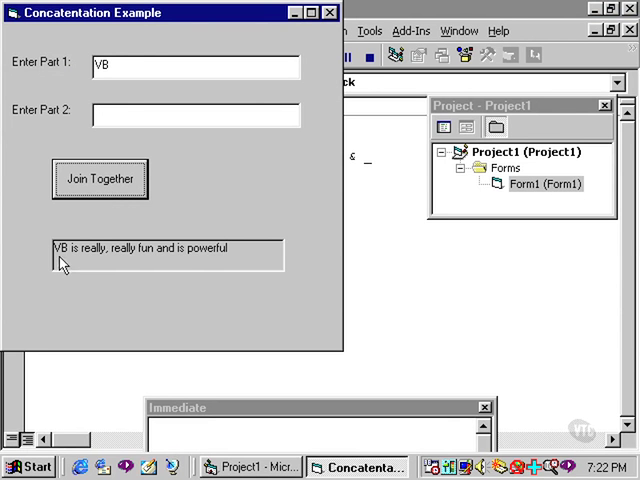
mouse_move(192, 267)
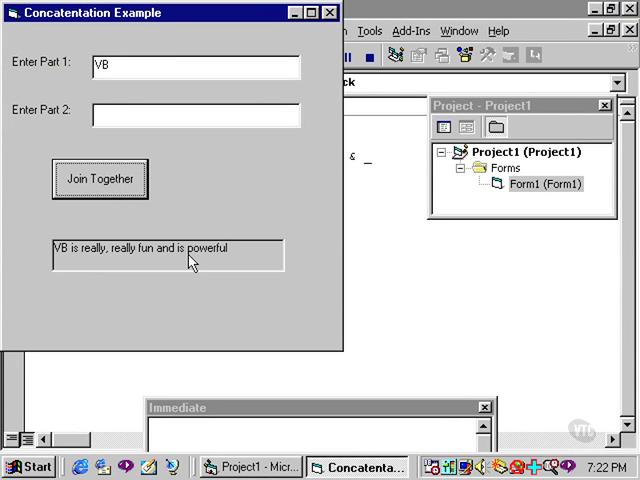